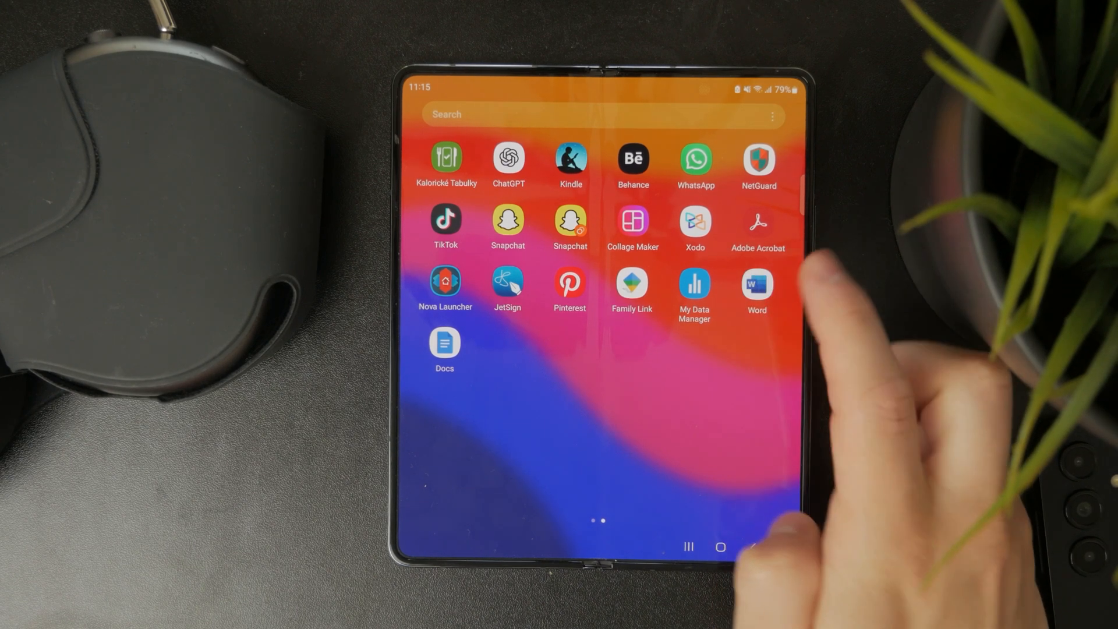
# - Launch Microsoft Word from the Android app drawer
pyautogui.click(757, 287)
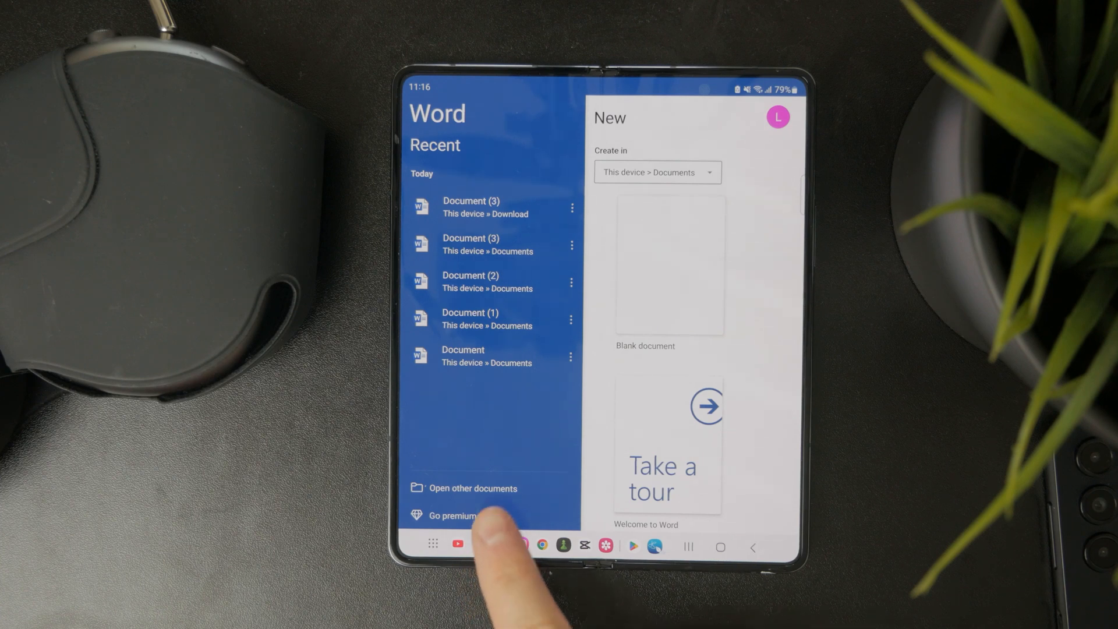
# - Open Document (2), containing HELLO, from Word's Recent list
pyautogui.click(472, 488)
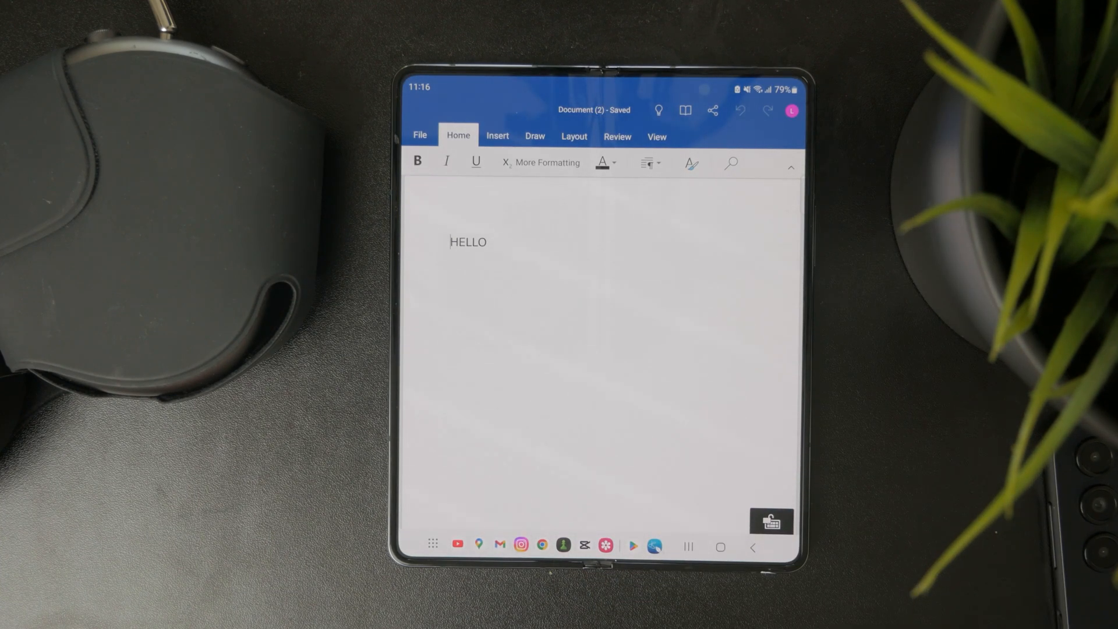
# - Type 'This is a test.' on a new line below HELLO and open the File menu
pyautogui.click(449, 299)
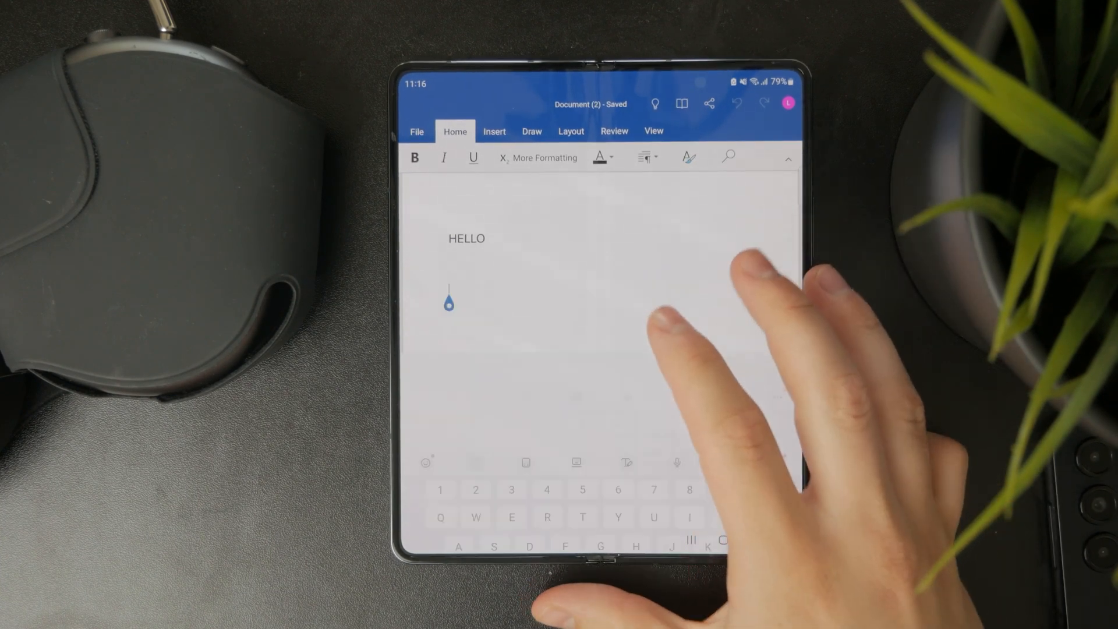
pyautogui.write('This')
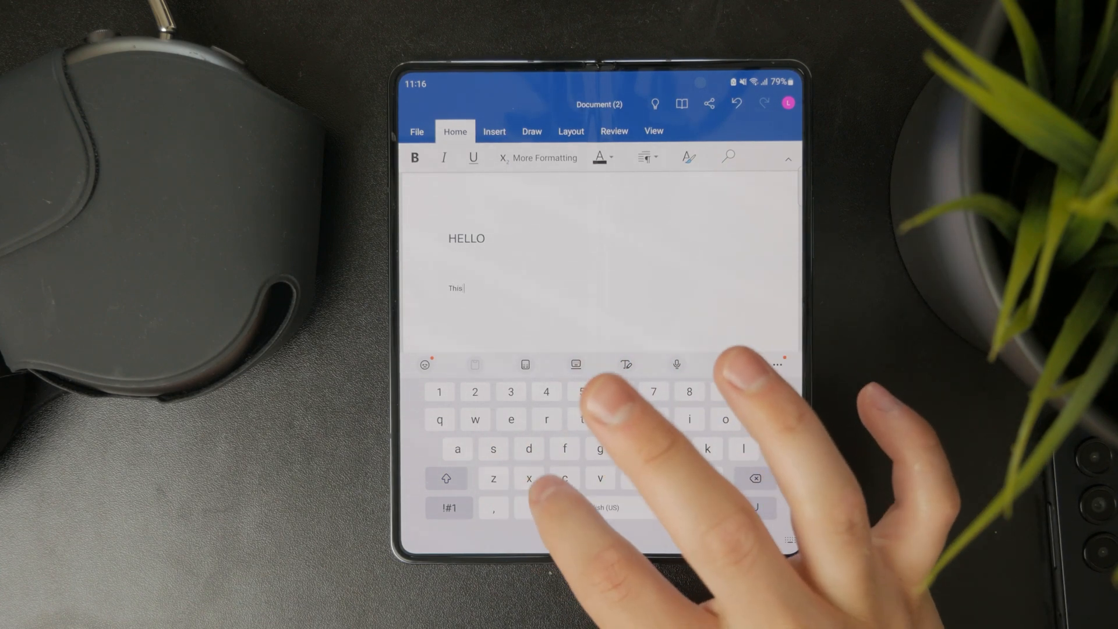
pyautogui.write('is a test.')
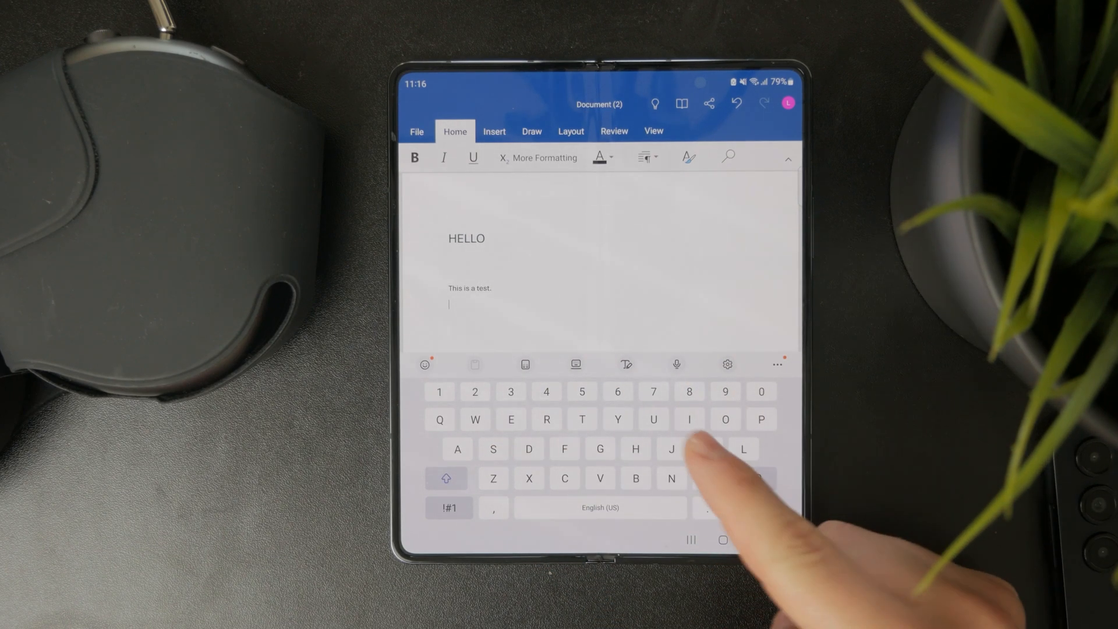
pyautogui.click(415, 131)
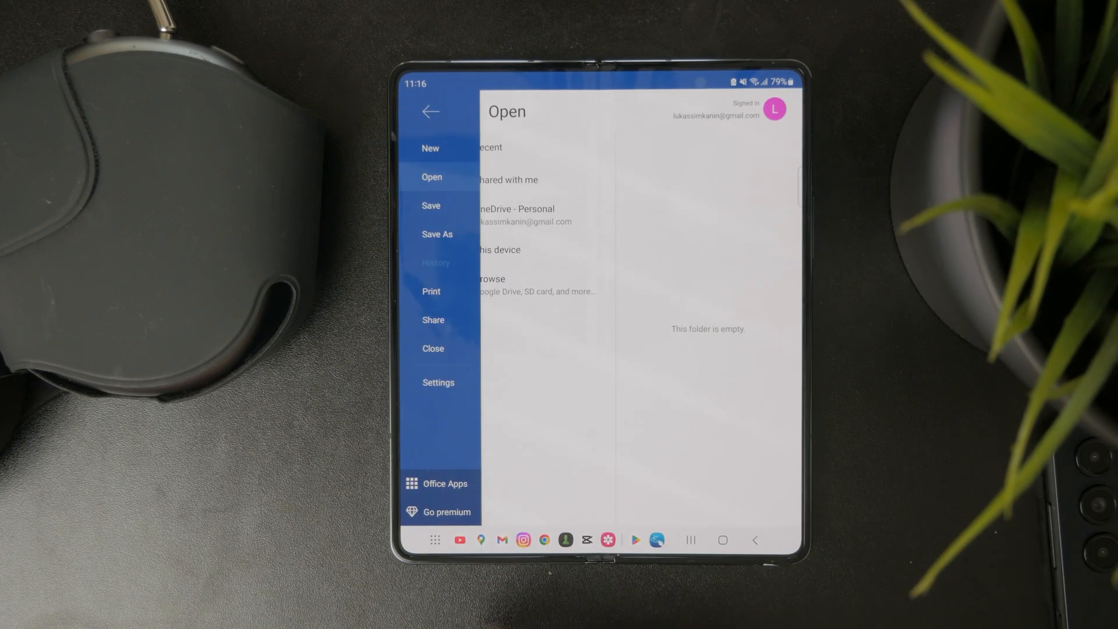
# - Go to Save, then Save As, and select Document (2)'s file name field for editing
pyautogui.click(431, 206)
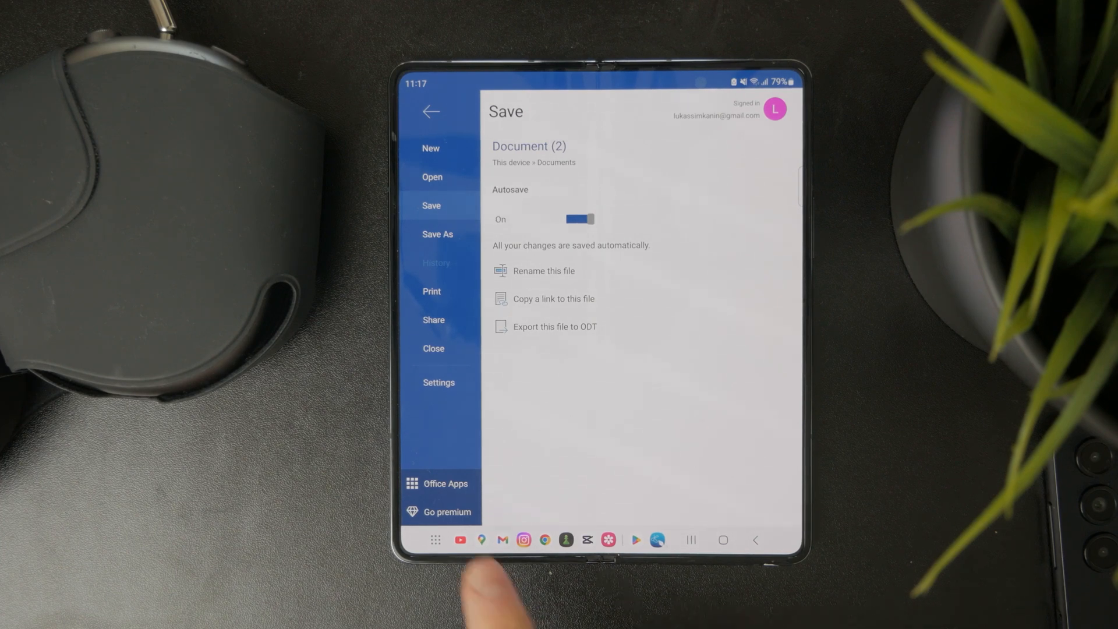
pyautogui.click(438, 234)
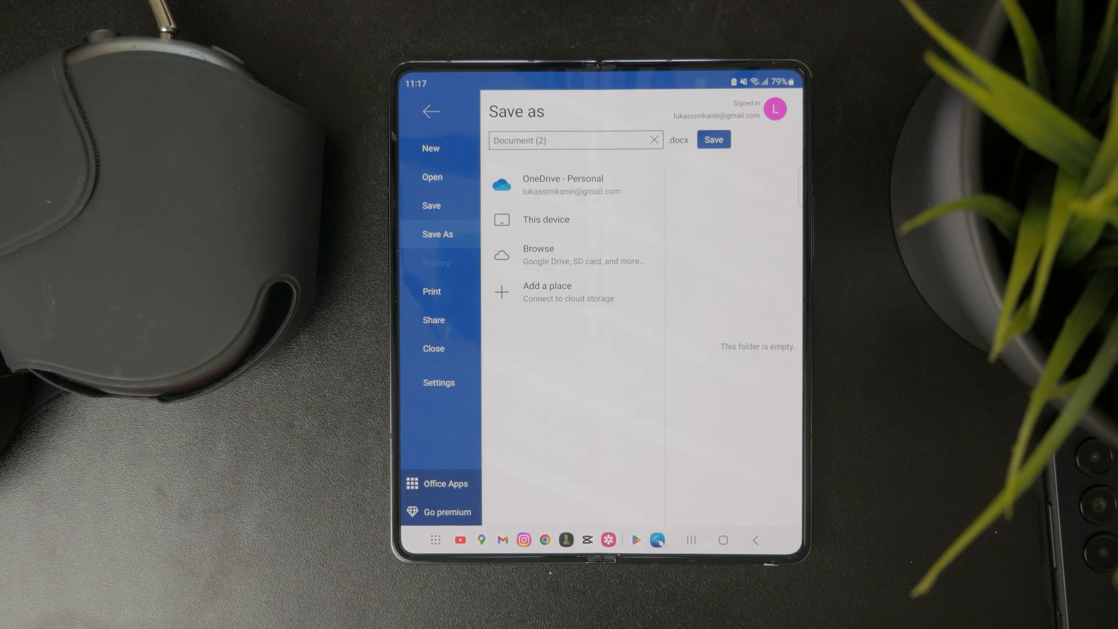
pyautogui.click(571, 140)
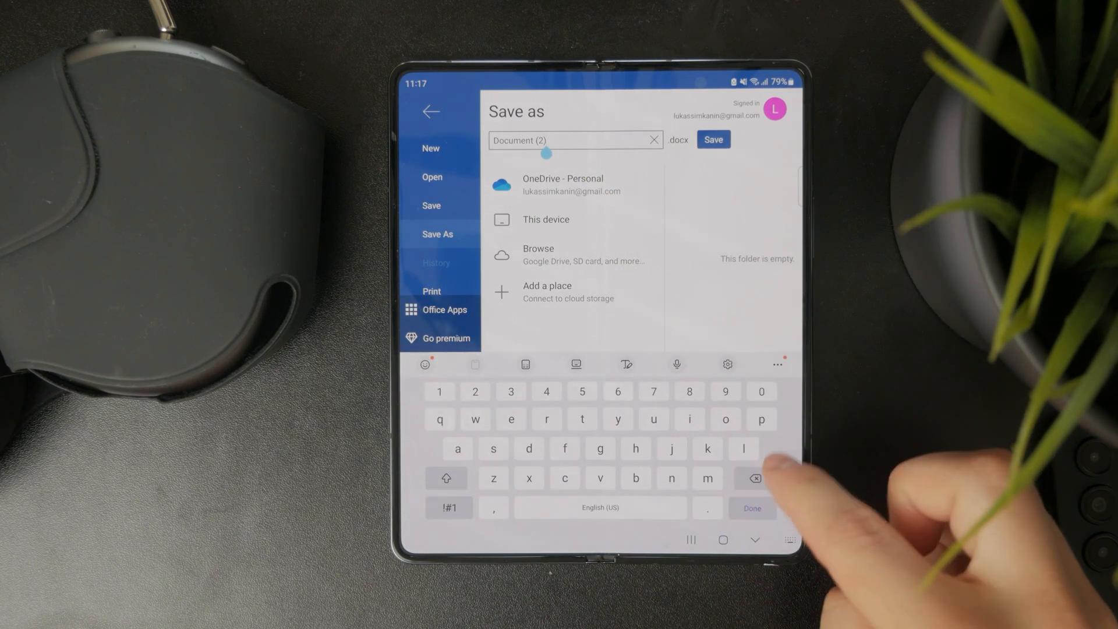
# - Save the copy as Document N3, then return home and launch Google Docs
pyautogui.write('N')
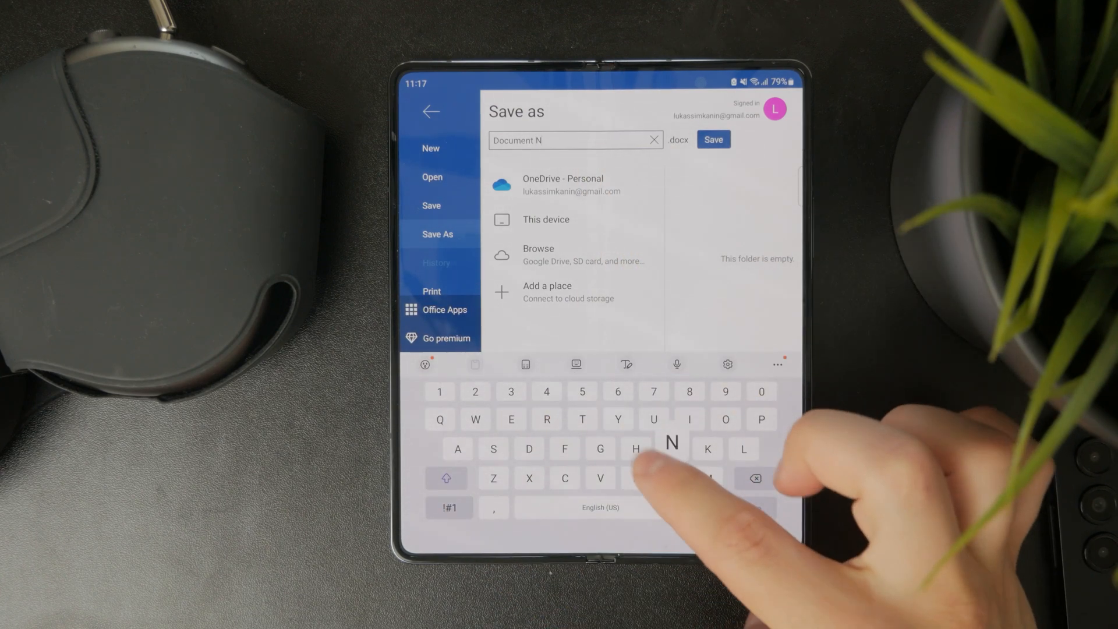
pyautogui.click(713, 139)
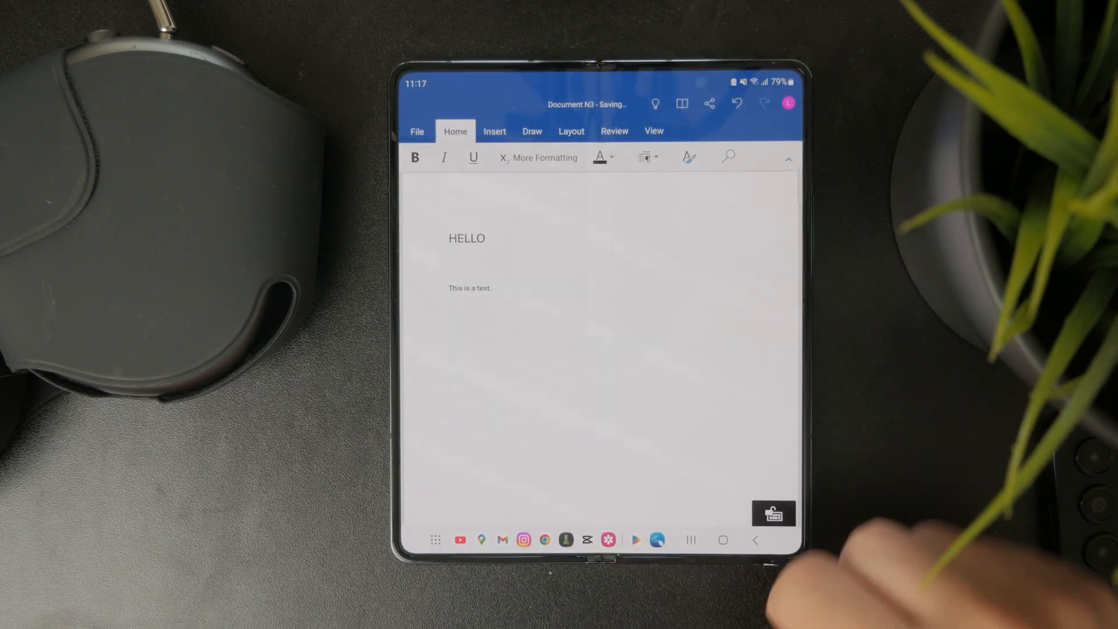
pyautogui.click(722, 540)
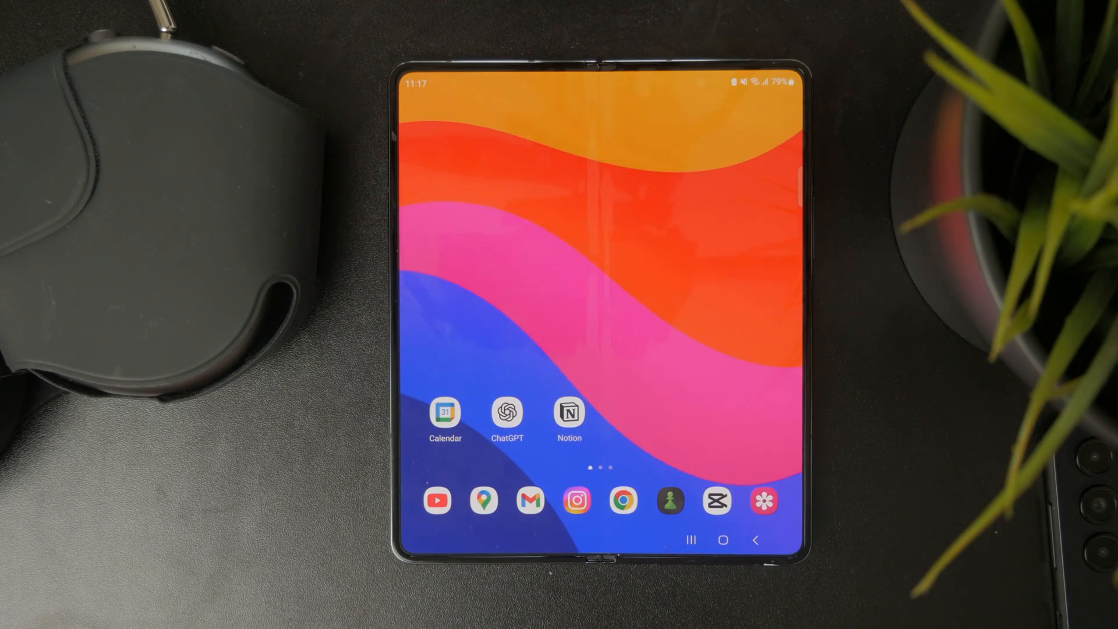
pyautogui.scroll(3)
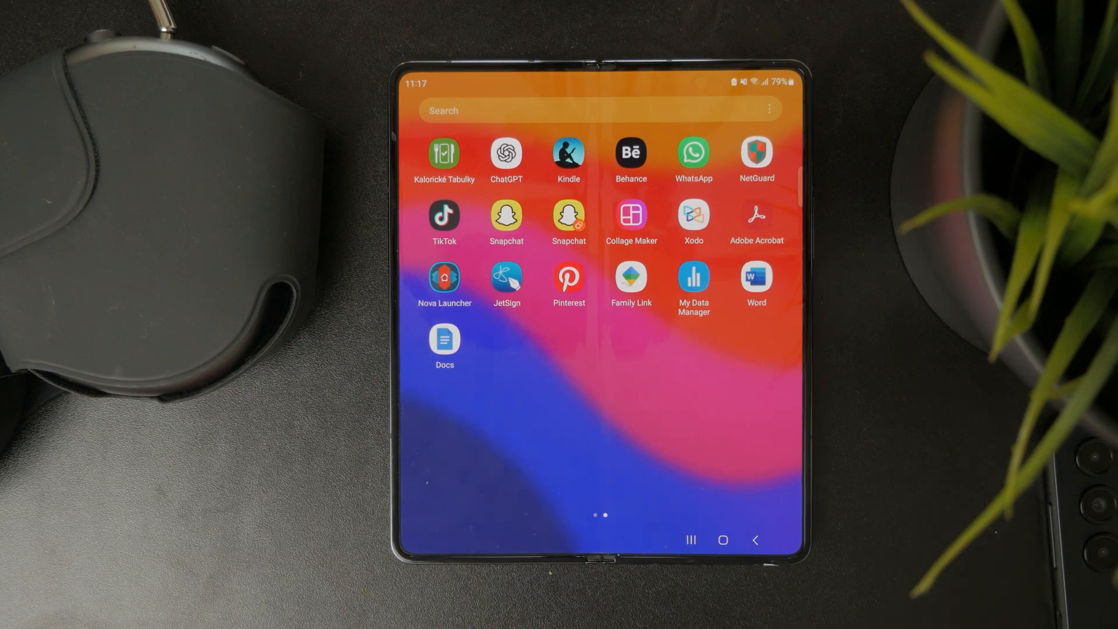
pyautogui.click(443, 341)
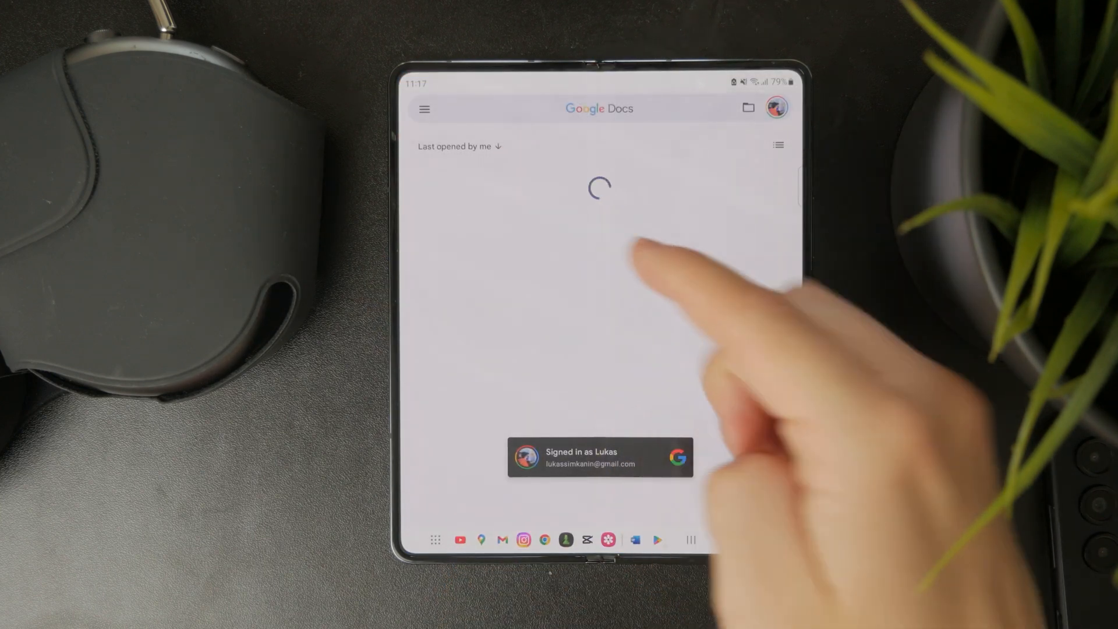
# - Switch Google Docs to the Foxtecc Devices account and open Email.docx
pyautogui.click(775, 107)
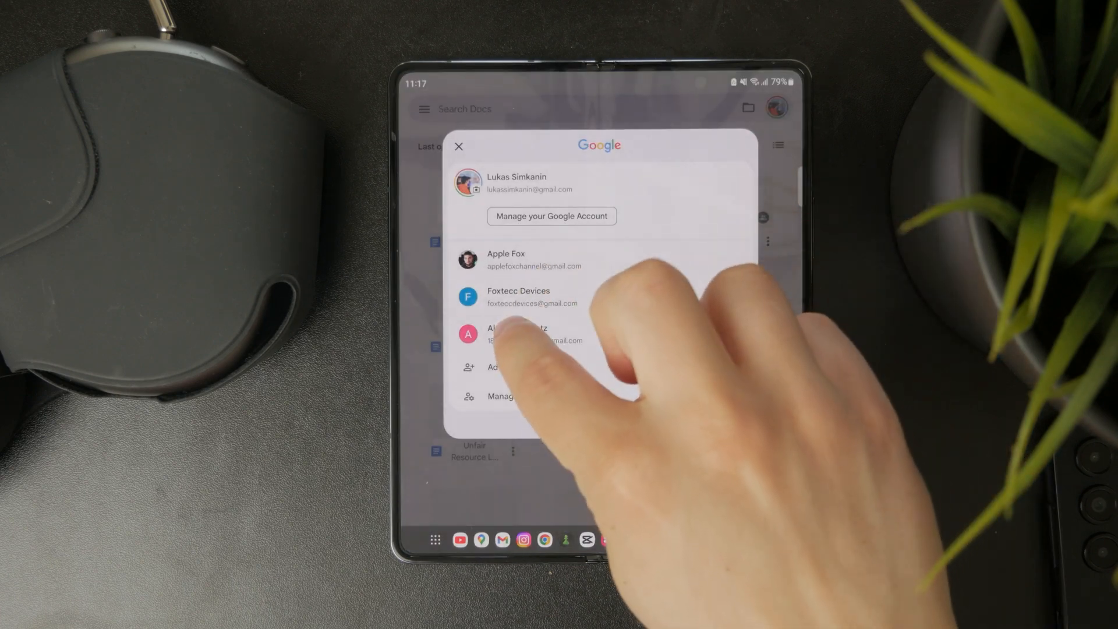
pyautogui.click(519, 296)
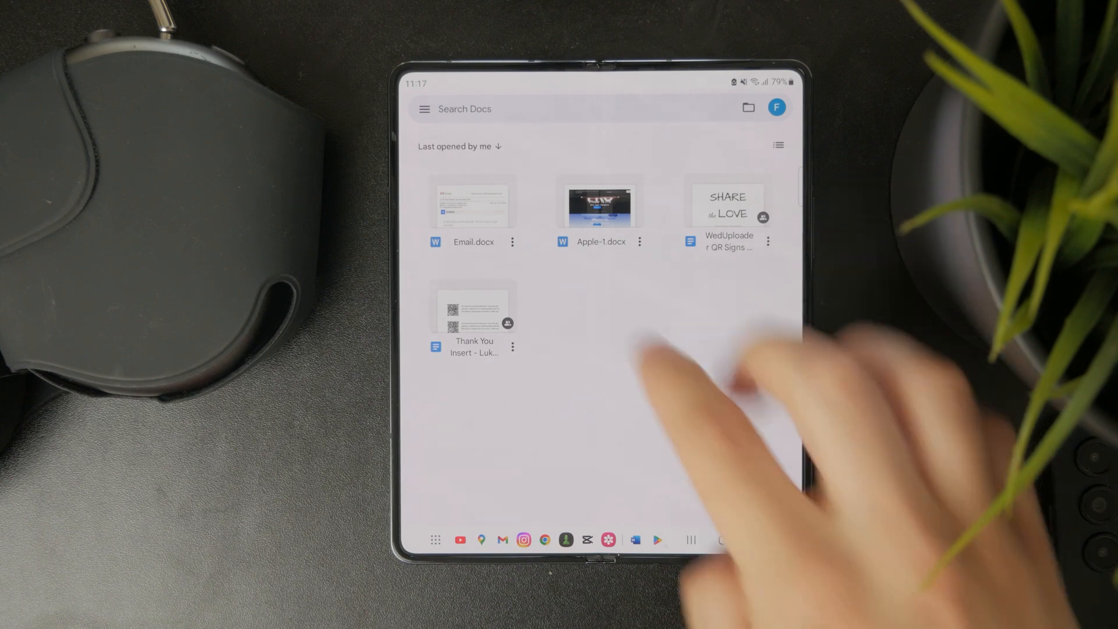
pyautogui.click(472, 207)
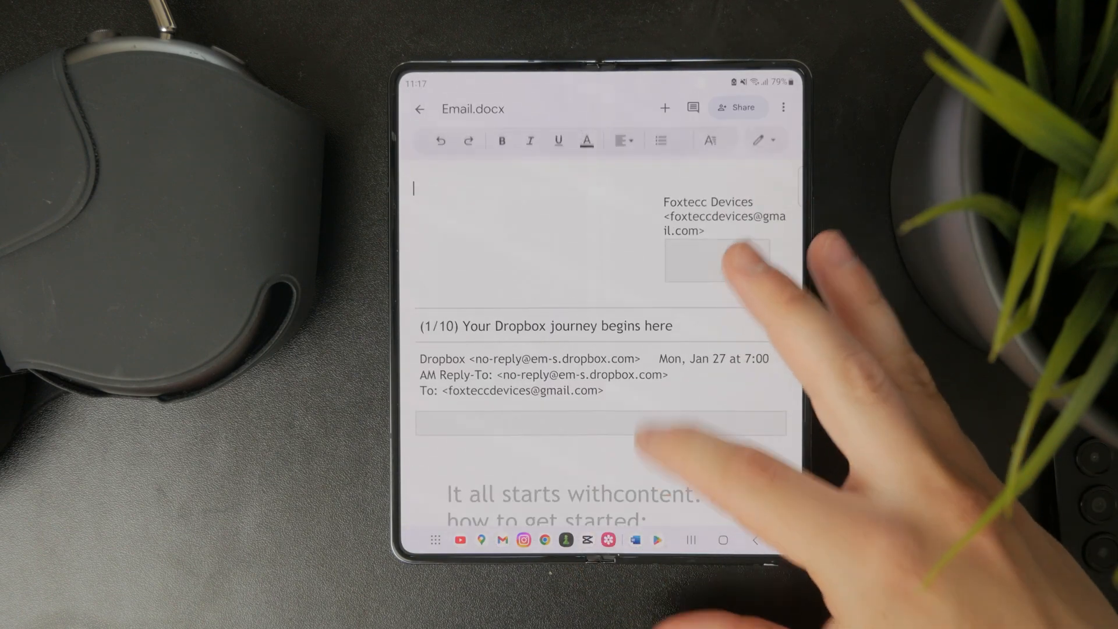